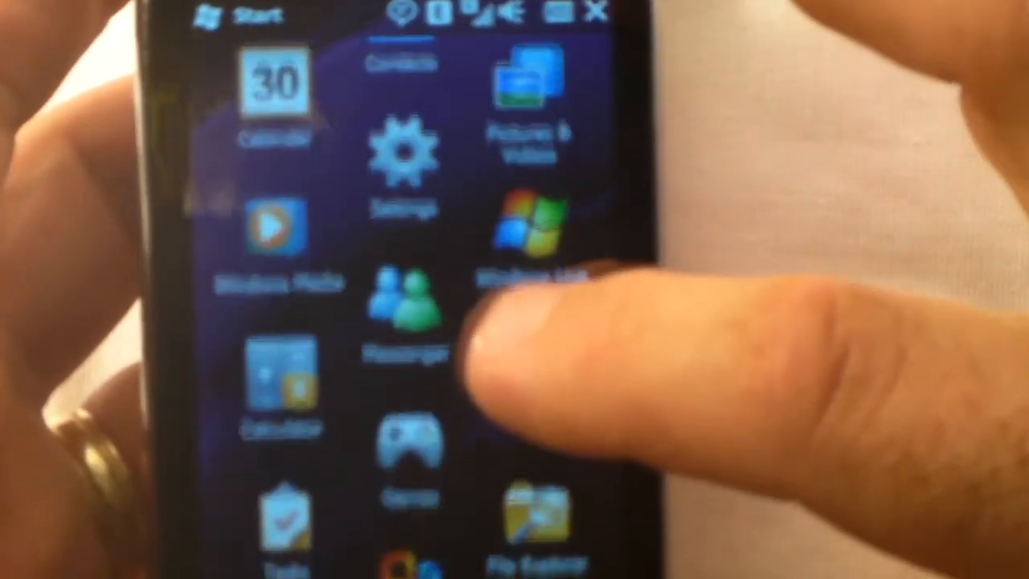
{"action": "scroll", "scroll_direction": "down", "scroll_amount": 3}
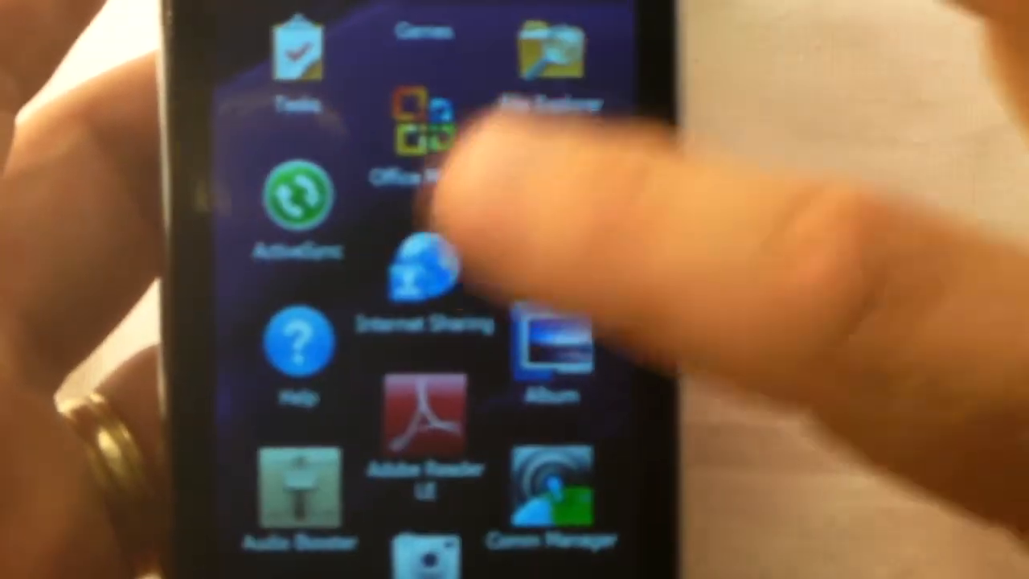
{"action": "scroll", "scroll_direction": "down", "scroll_amount": 3}
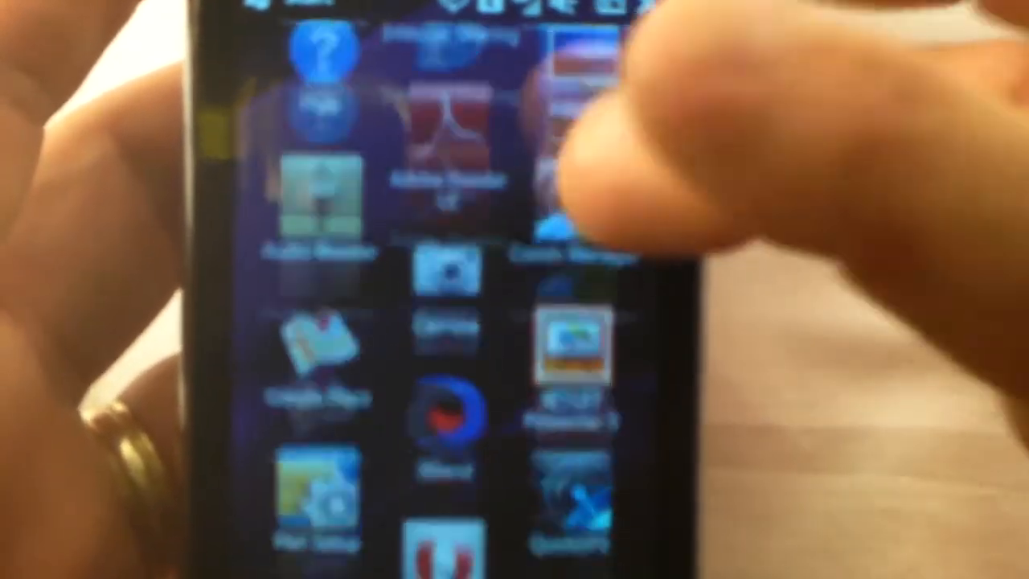